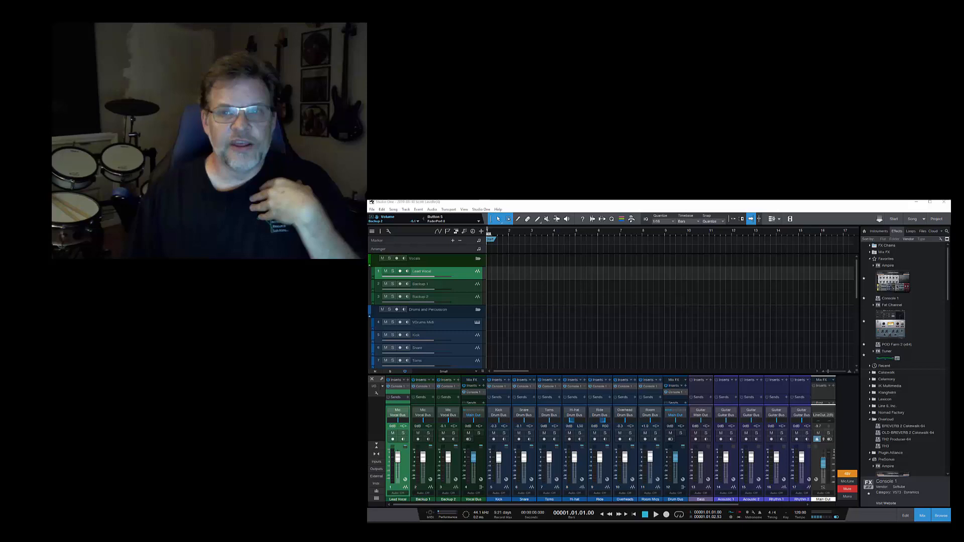
mouse_move(690, 336)
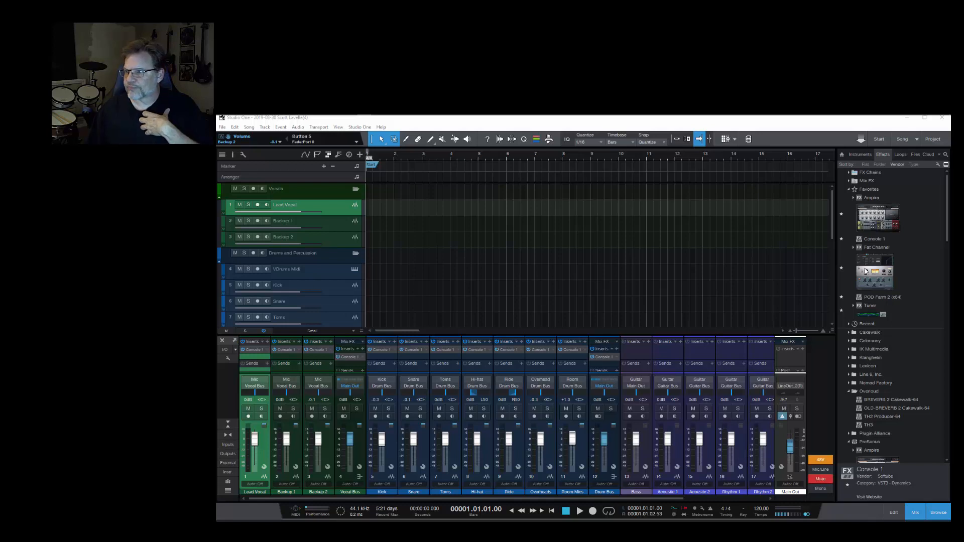
- Add Fat Channel to the Lead Vocal inserts, after Console 1
left_click(876, 247)
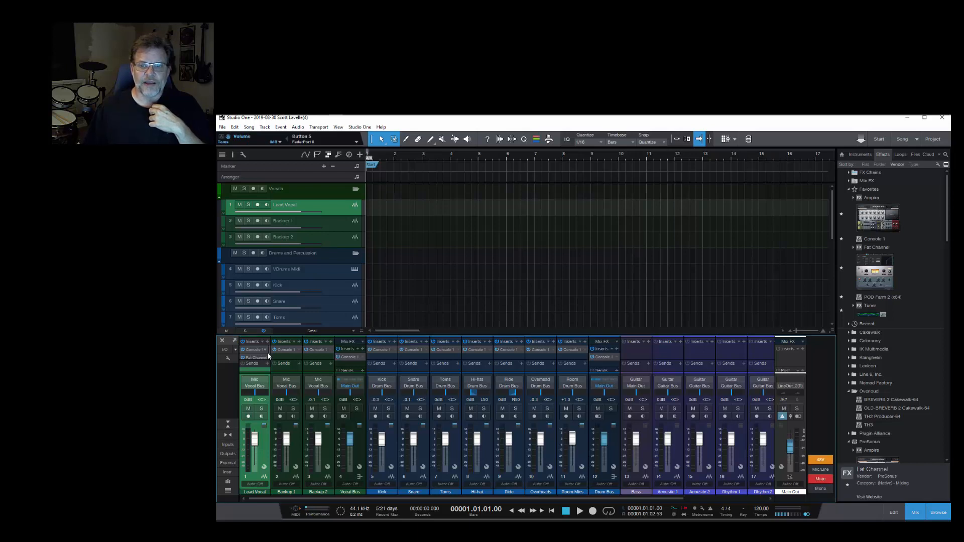
- Open the Lead Vocal's Console 1 insert to show its shape, EQ and compressor controls
left_click(254, 357)
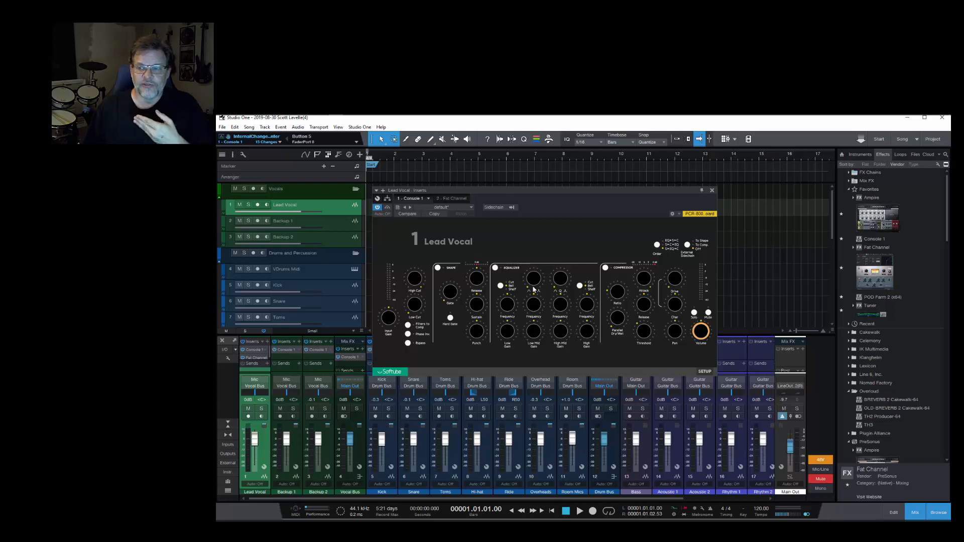
mouse_move(541, 271)
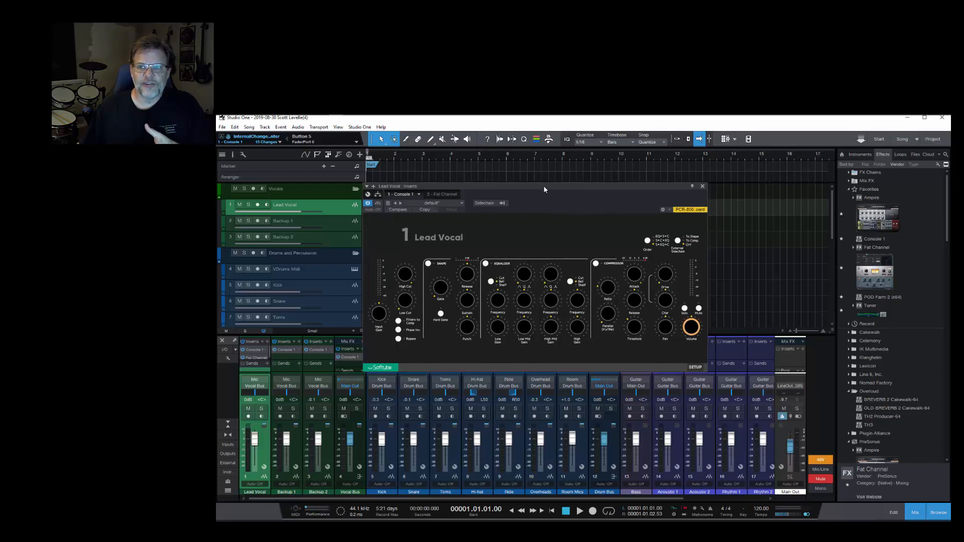
- Bring up the full-screen Console 1 overlay showing the Lead Vocal SL 4000 E strip
left_click(702, 186)
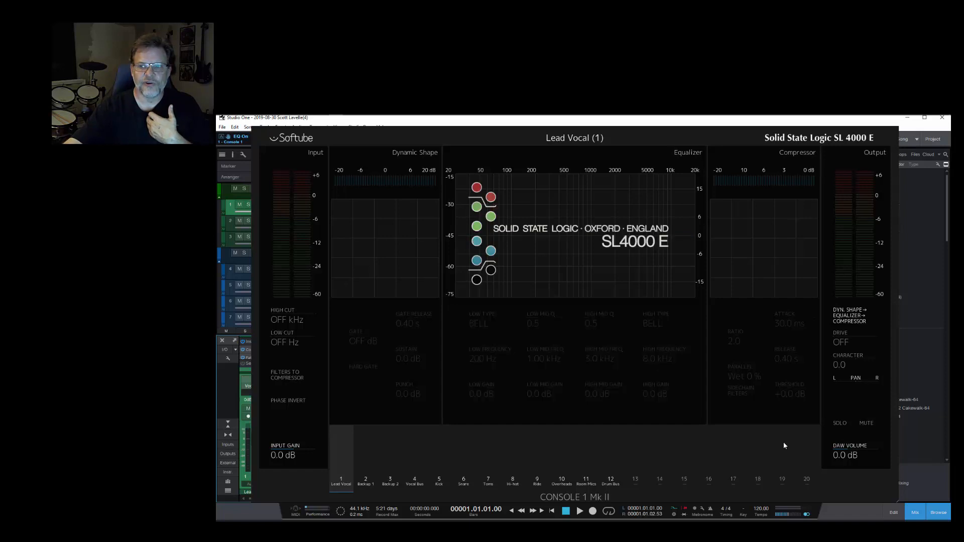
mouse_move(502, 284)
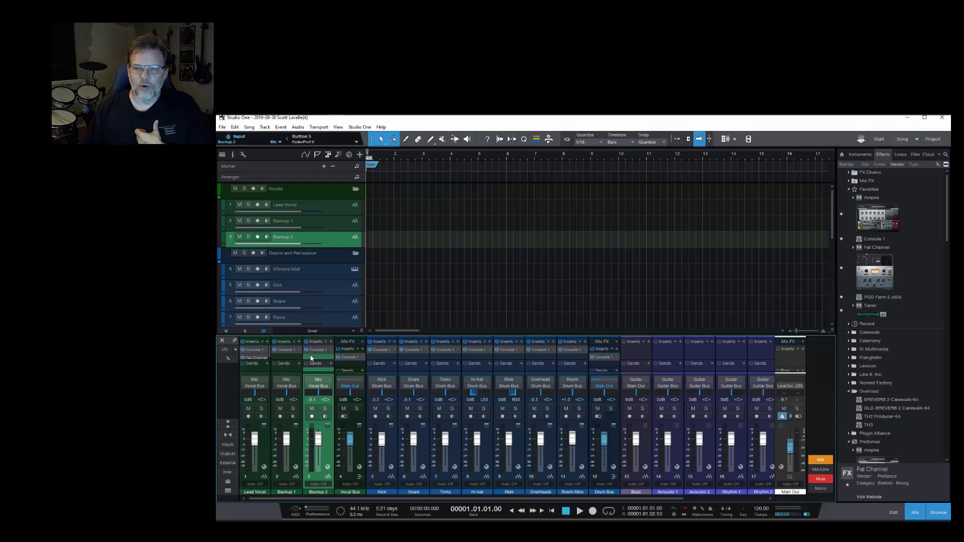
mouse_move(311, 378)
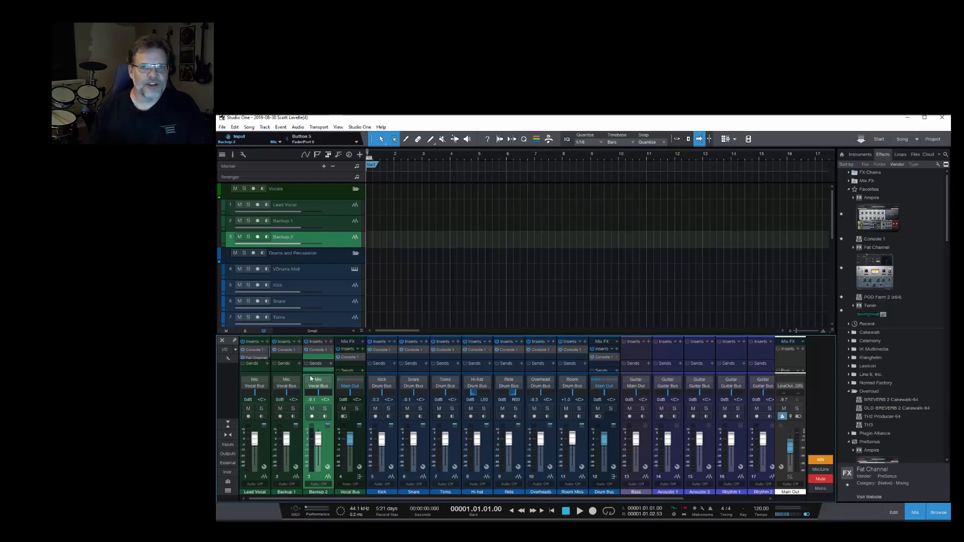
mouse_move(257, 351)
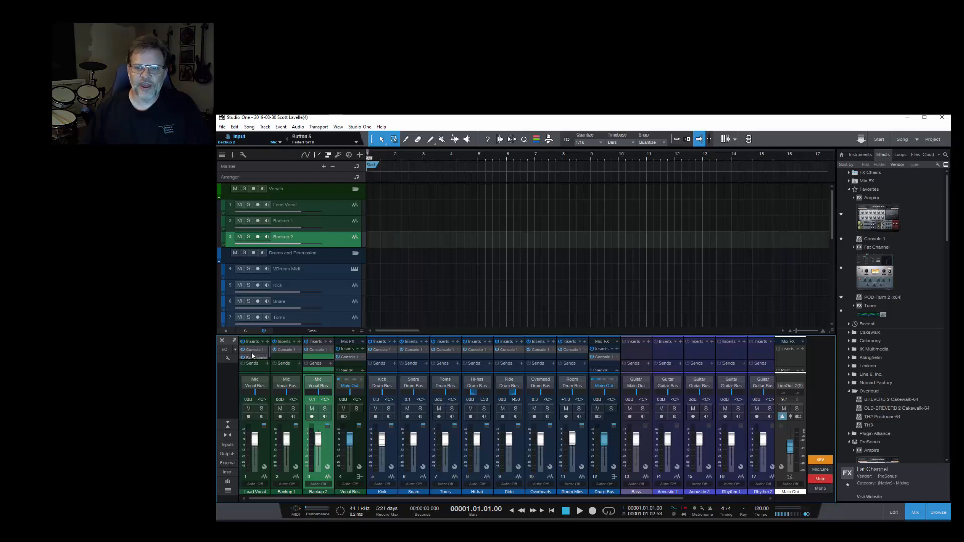
left_click(254, 356)
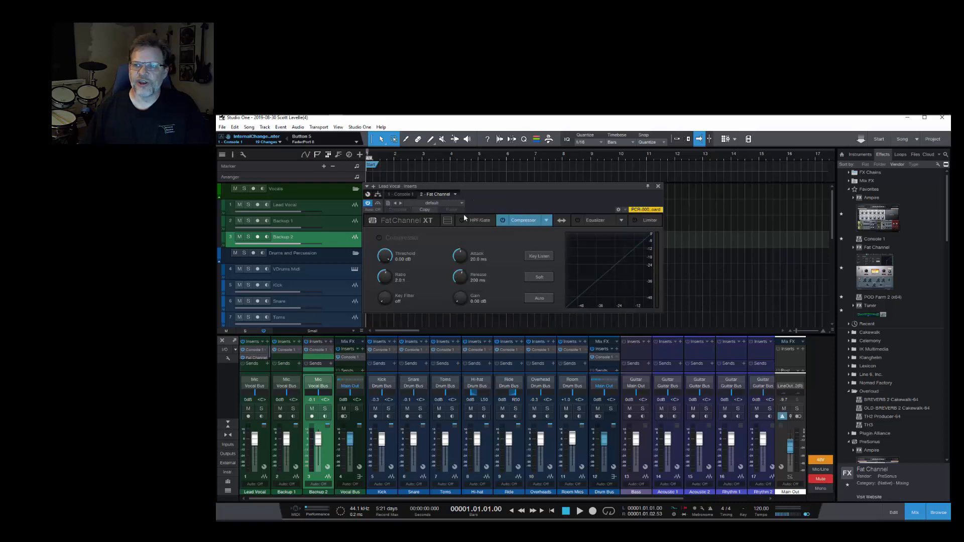
left_click(594, 220)
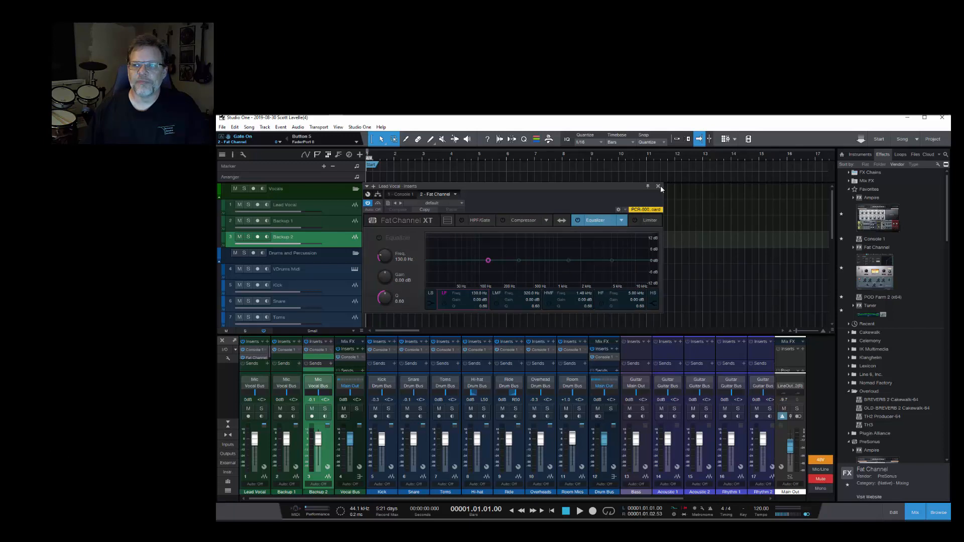
left_click(658, 186)
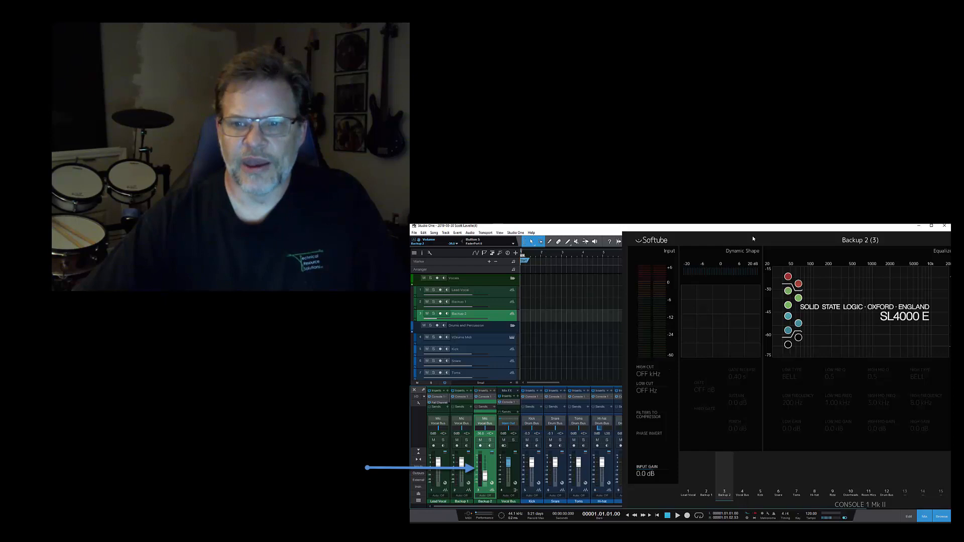
- Dismiss the Console 1 overlay and close the Lead Vocal's Fat Channel XT window
left_click_drag(483, 476, 483, 458)
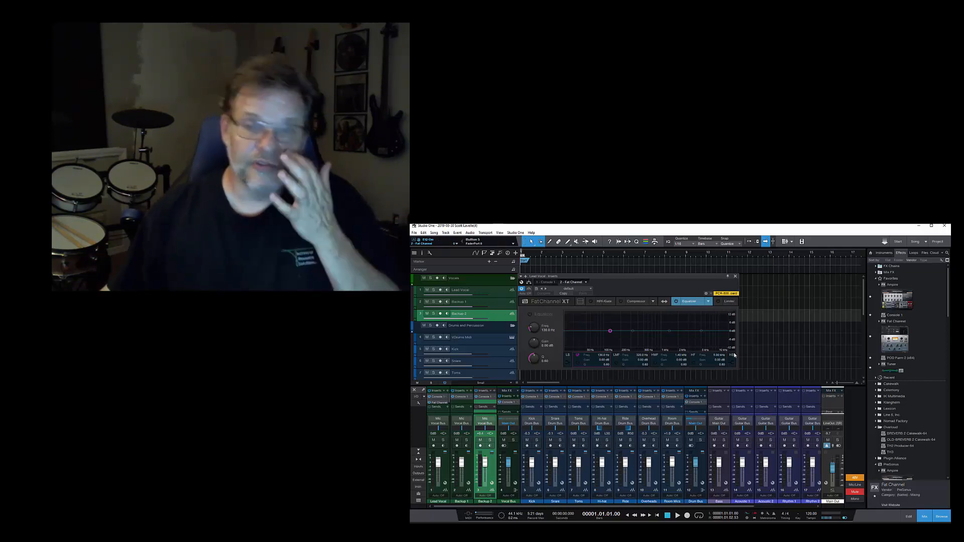
left_click(734, 276)
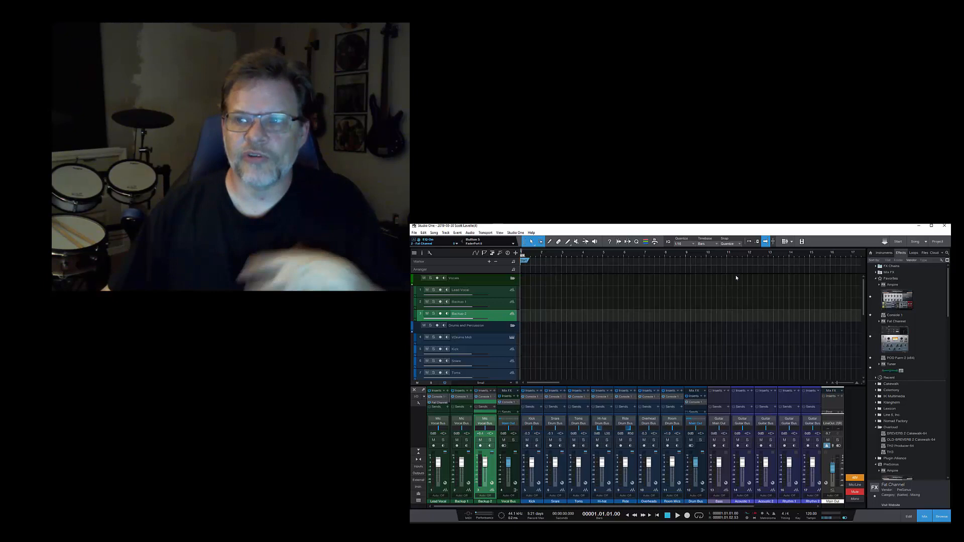